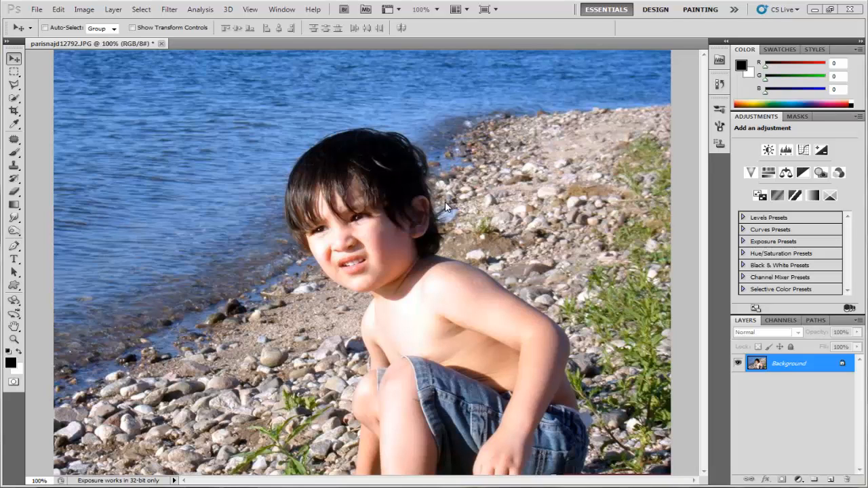
mouse_move(502, 208)
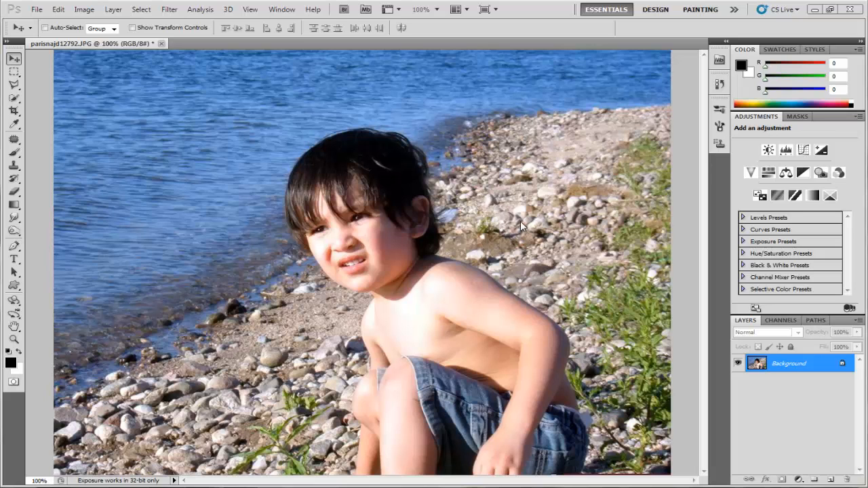
mouse_move(506, 262)
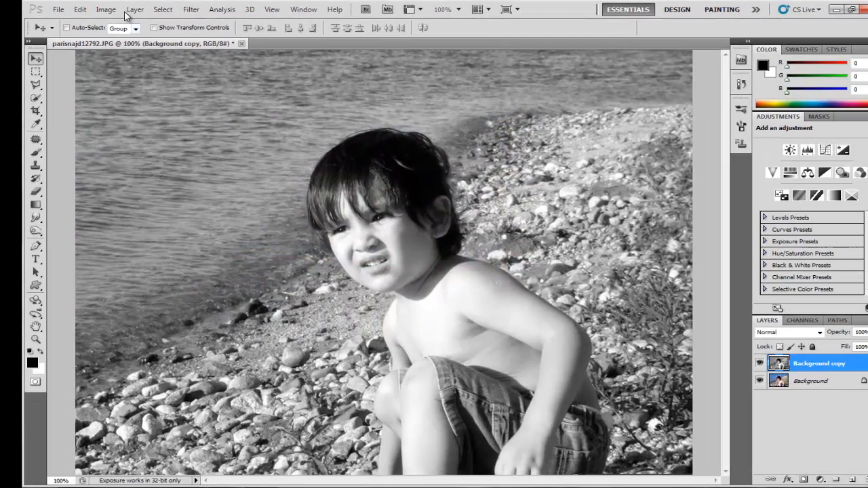
Desaturate the copied layer, duplicate it as Background copy 2, and hide the Background layer
left_click(106, 10)
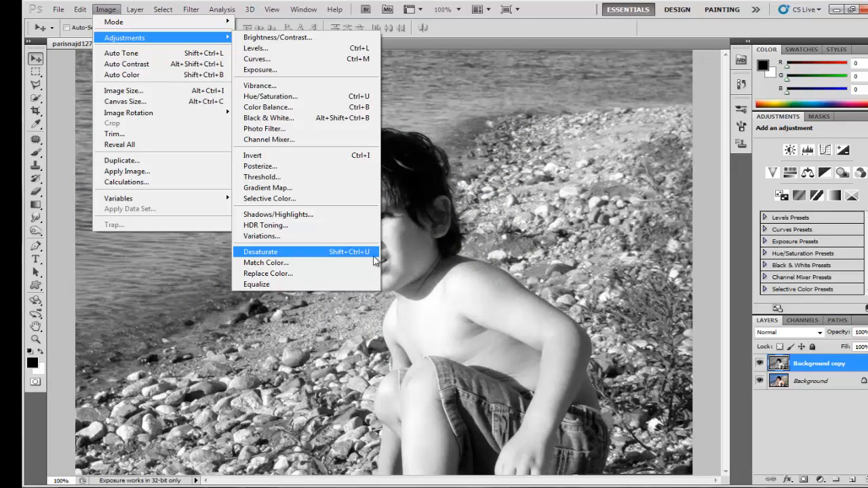
left_click(260, 252)
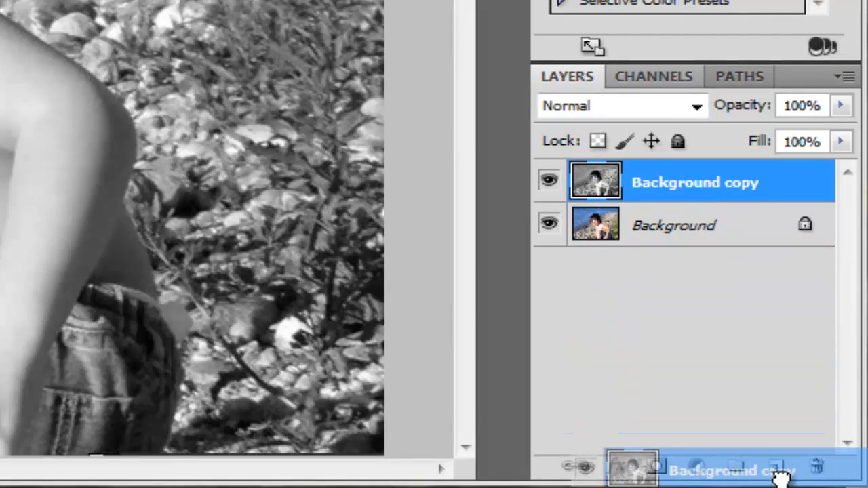
left_click(776, 467)
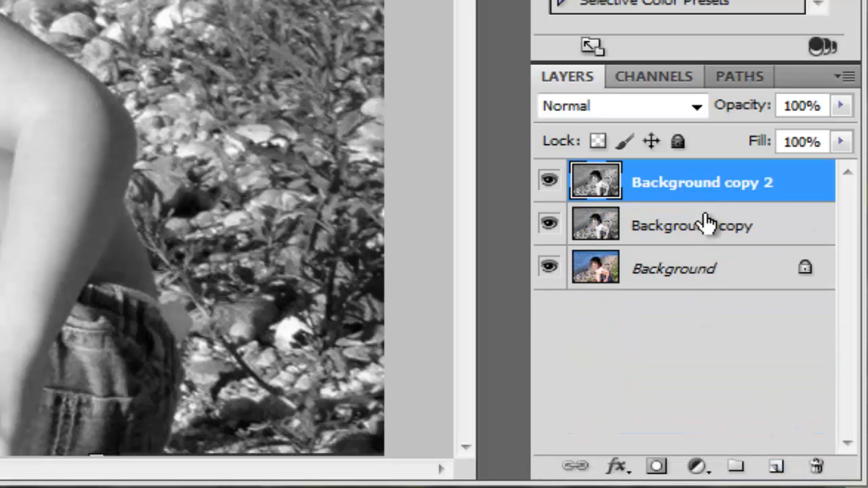
mouse_move(661, 173)
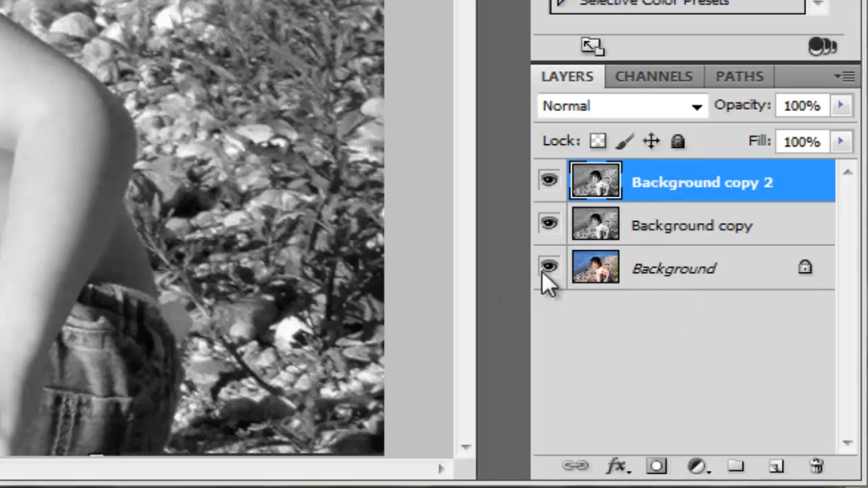
left_click(548, 268)
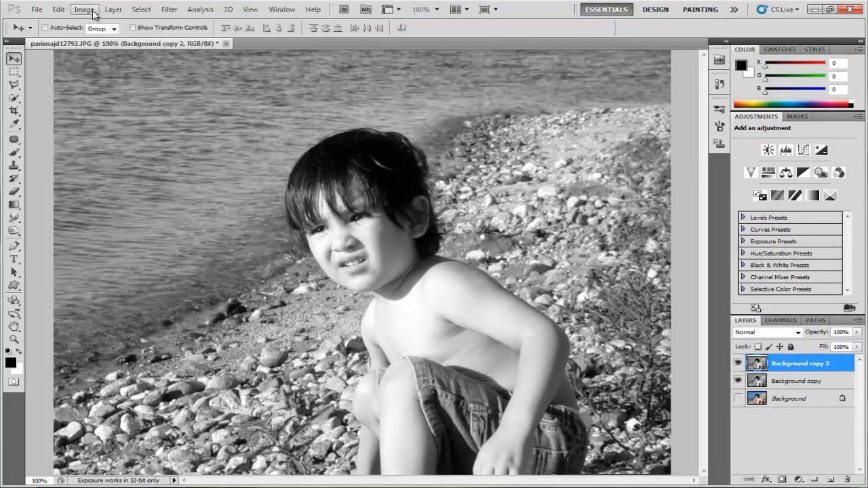
Invert Background copy 2 and set its blend mode to Color Dodge
left_click(84, 8)
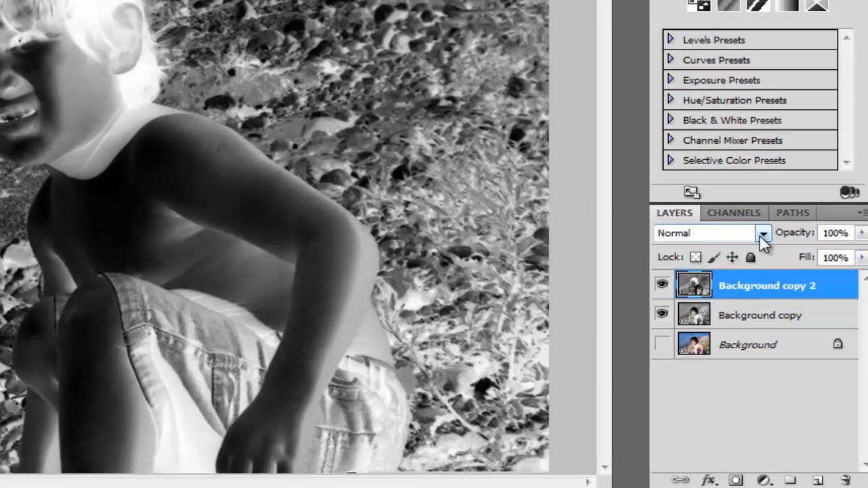
left_click(763, 232)
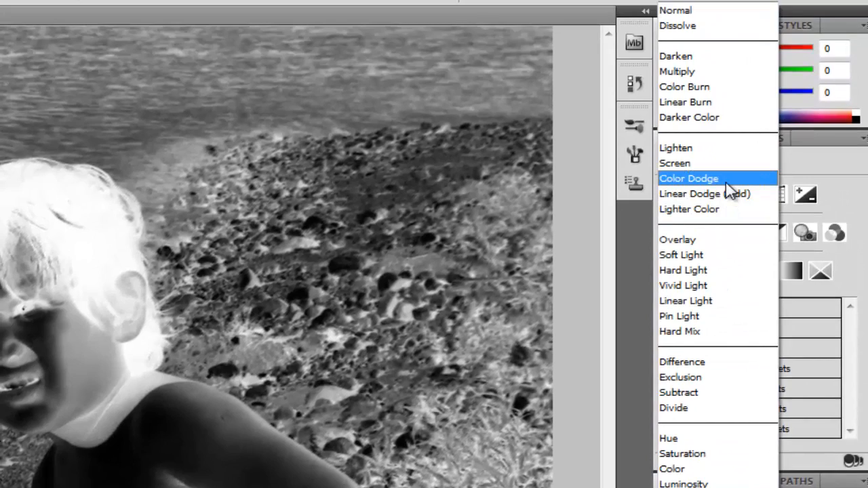
left_click(689, 178)
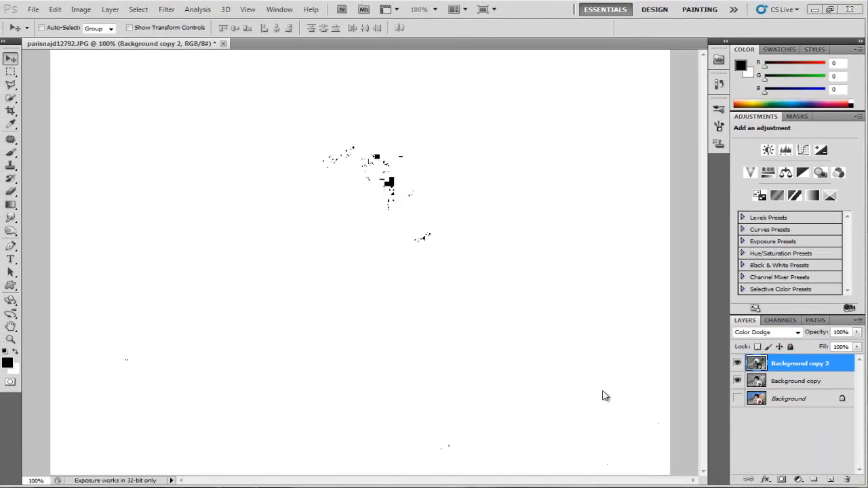
mouse_move(275, 228)
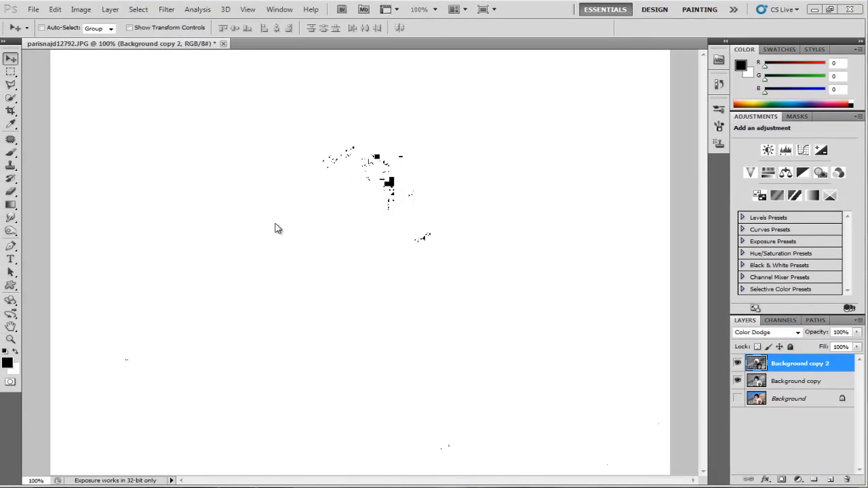
mouse_move(454, 281)
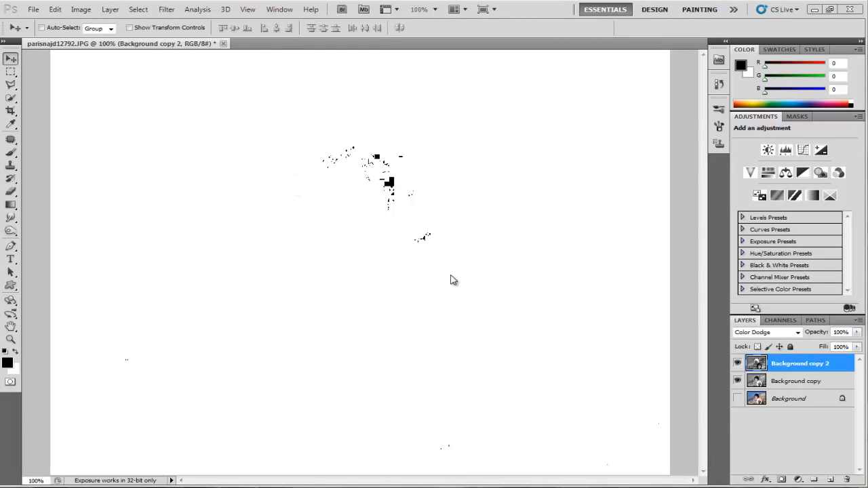
mouse_move(445, 252)
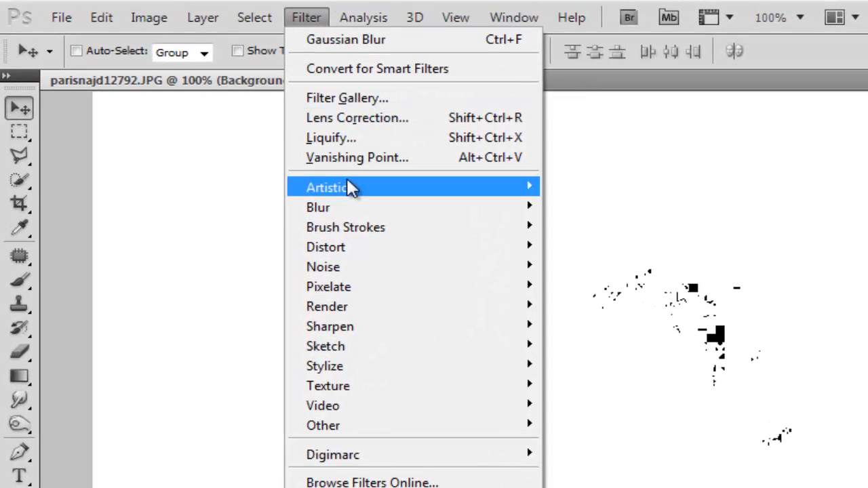
mouse_move(319, 207)
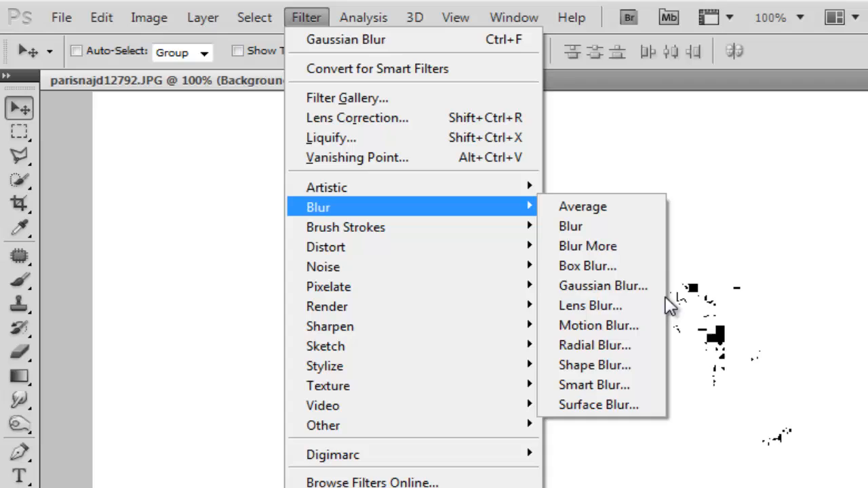
Apply a Gaussian Blur of about 19.5 pixels radius to Background copy 2
left_click(604, 285)
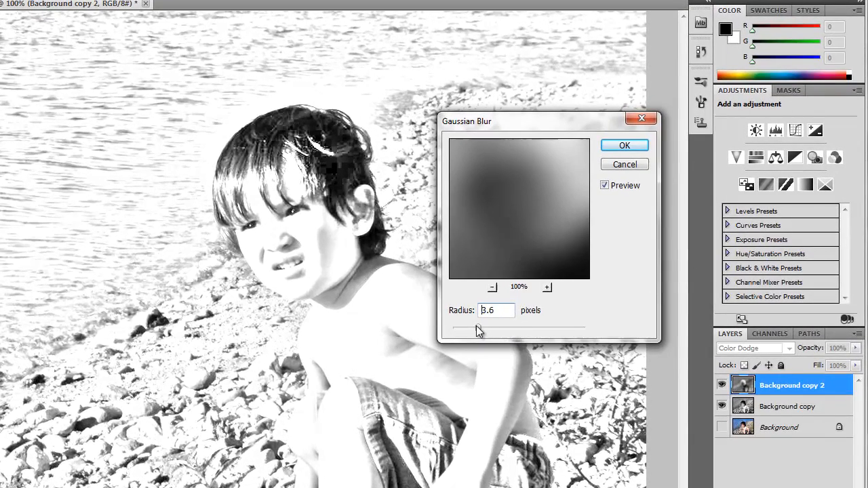
left_click_drag(482, 328, 464, 328)
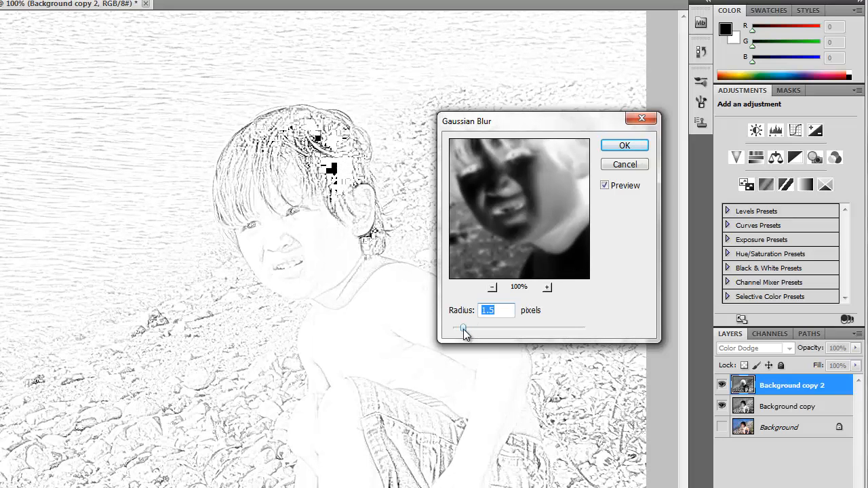
left_click_drag(464, 329, 466, 329)
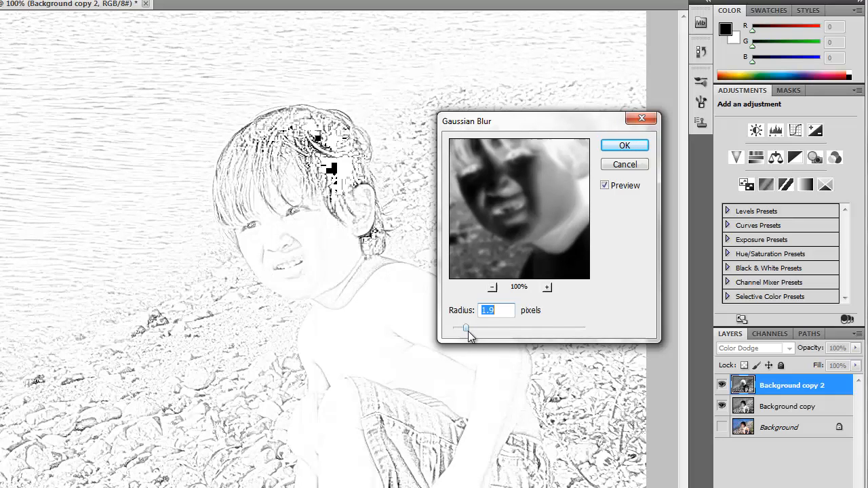
left_click_drag(466, 333, 471, 333)
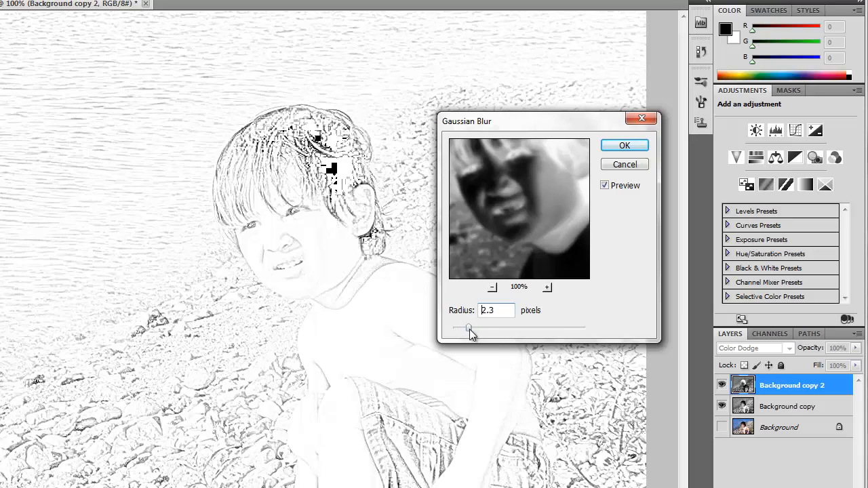
left_click_drag(468, 328, 551, 328)
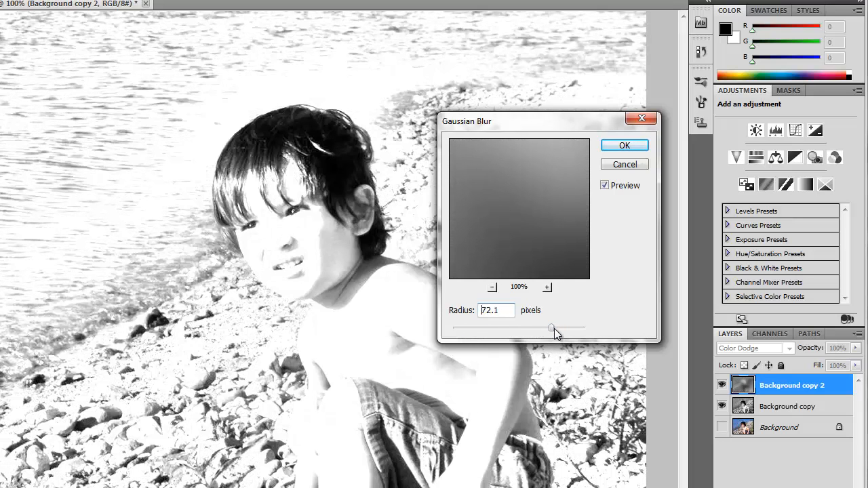
left_click_drag(551, 329, 560, 329)
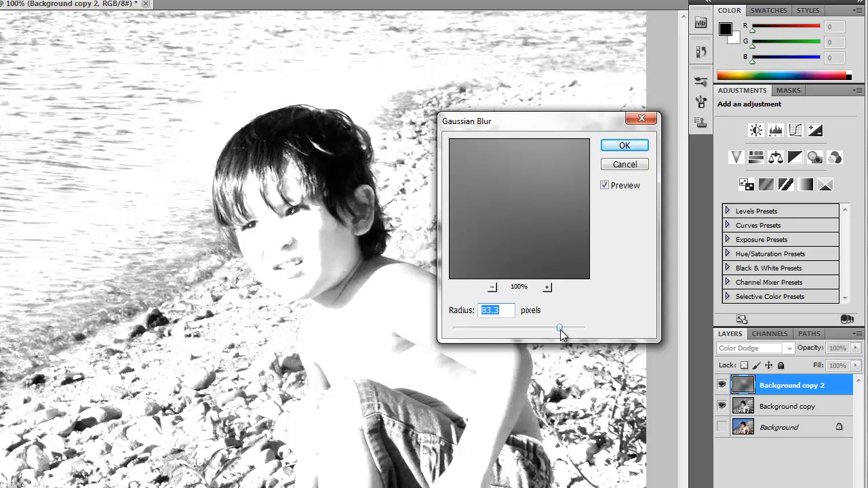
left_click_drag(560, 328, 568, 328)
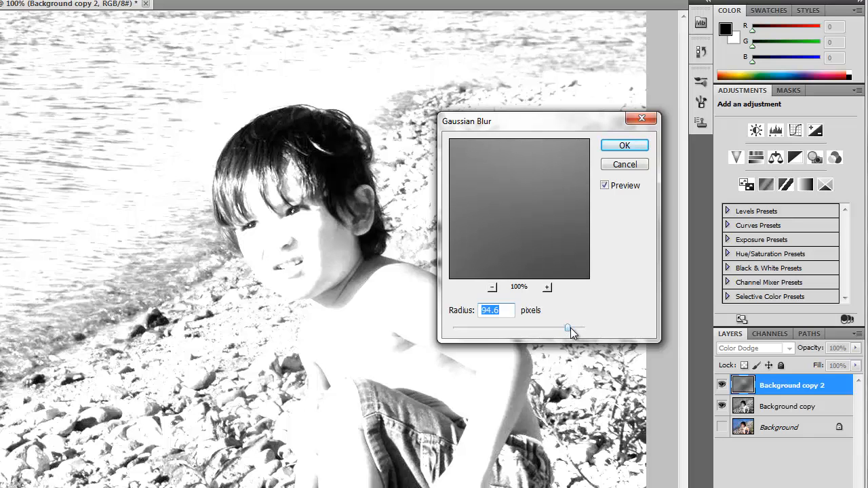
left_click_drag(568, 328, 563, 328)
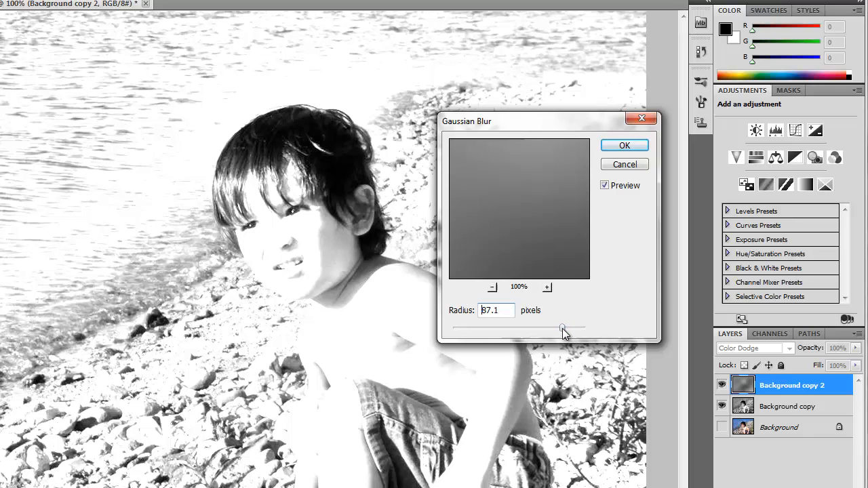
left_click_drag(564, 330, 519, 329)
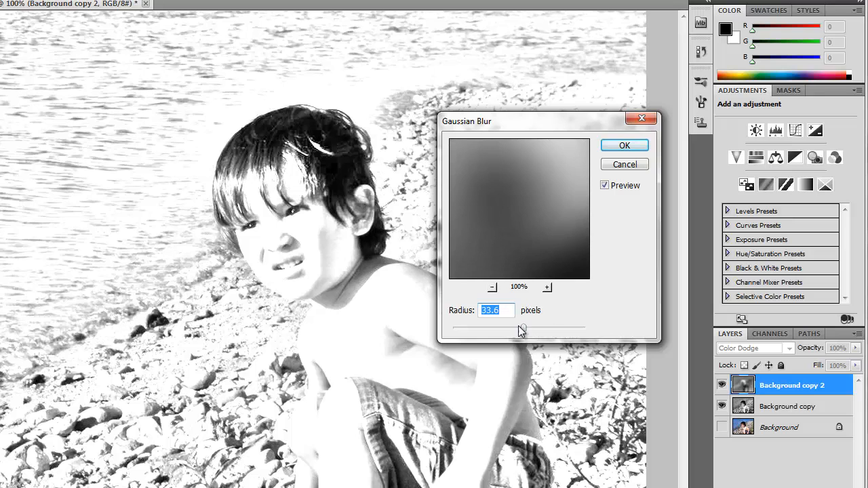
left_click_drag(521, 331, 517, 332)
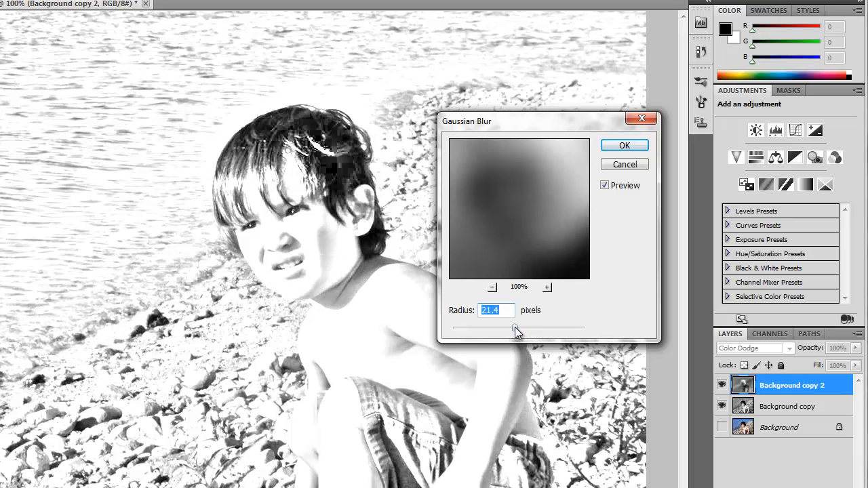
left_click_drag(529, 328, 512, 328)
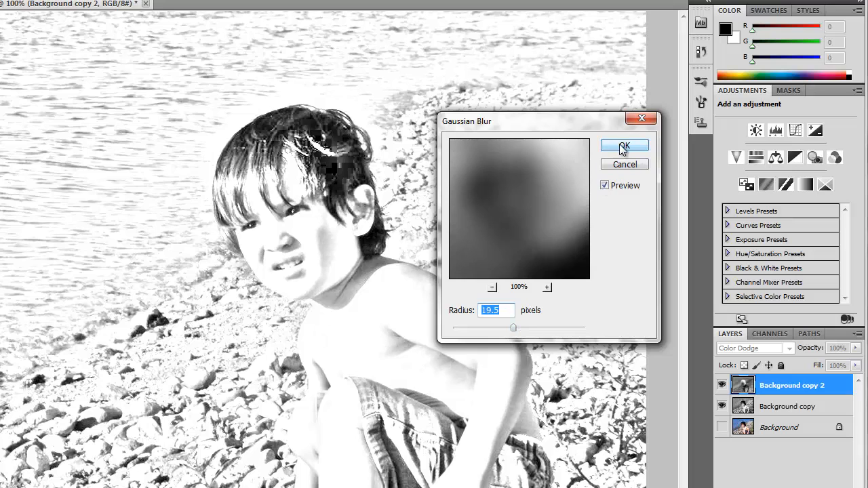
left_click(623, 146)
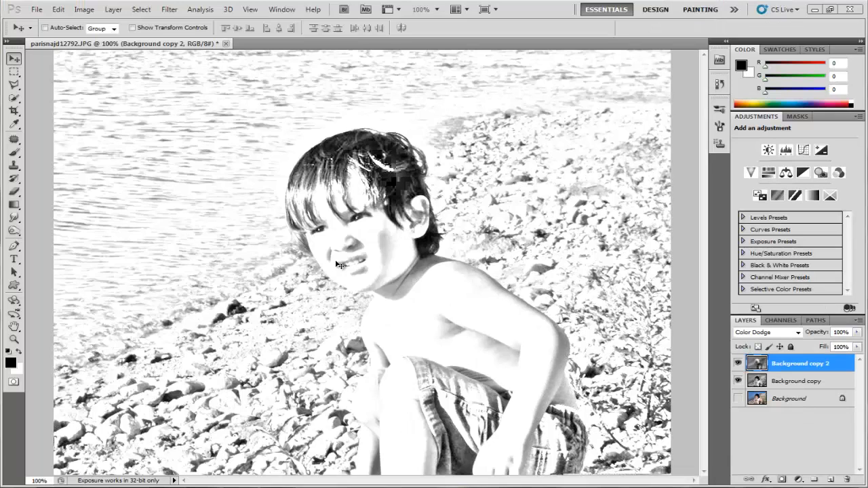
mouse_move(415, 228)
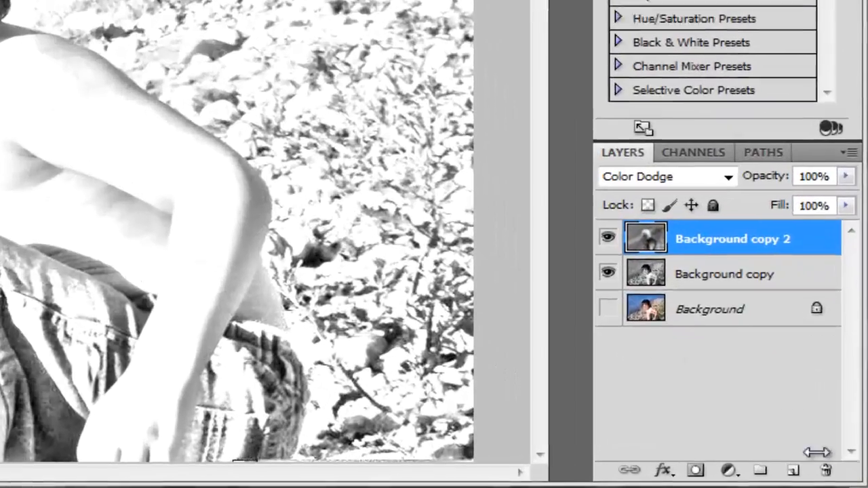
Add empty Layer 1, choose the spectrum Gradient Tool, and zoom out to show the photo
left_click(792, 466)
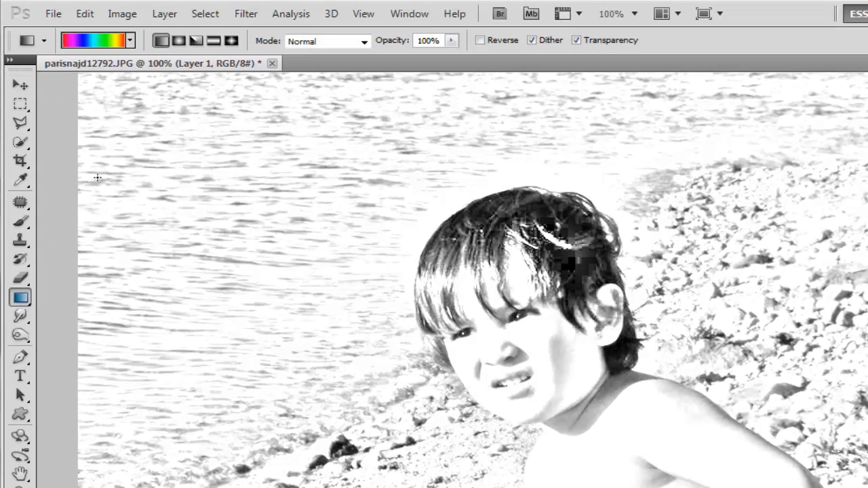
left_click(134, 37)
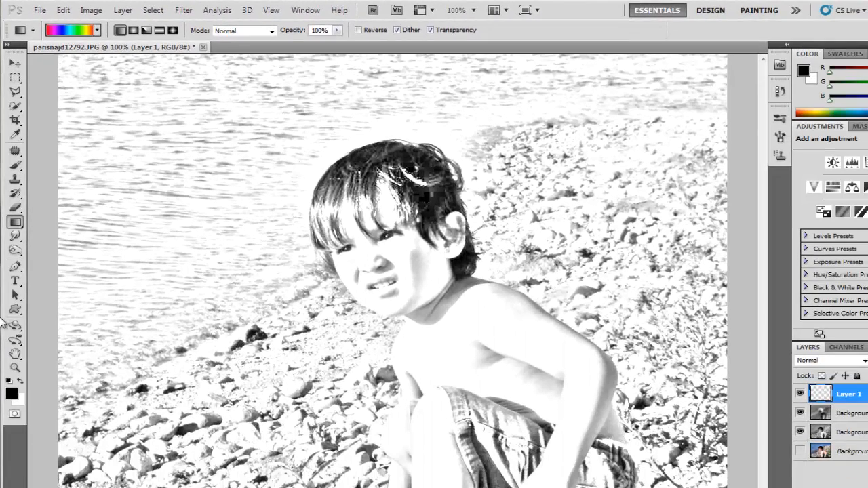
left_click(15, 369)
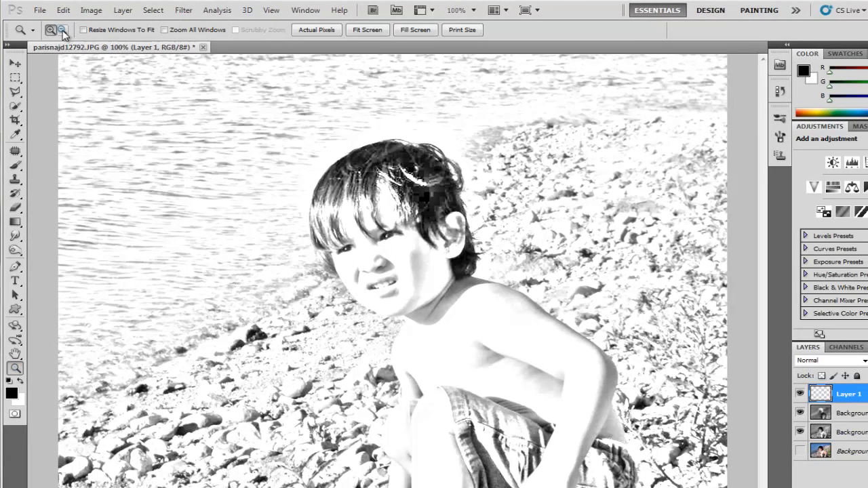
left_click(64, 29)
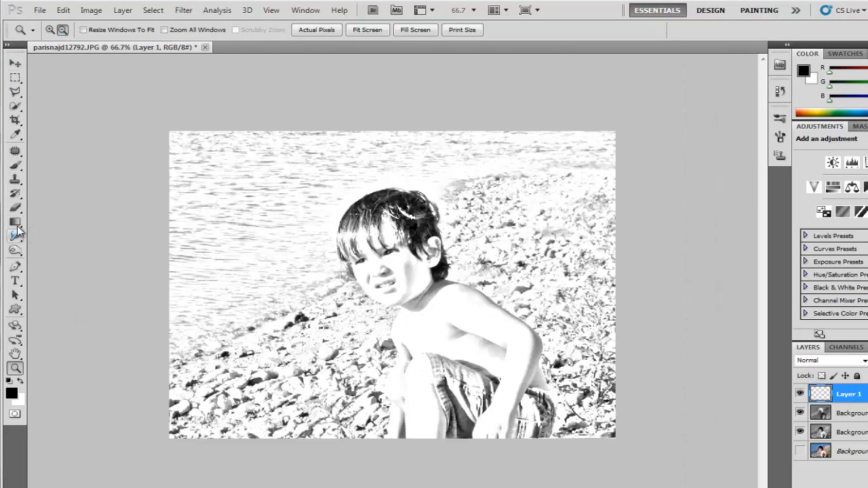
left_click(10, 220)
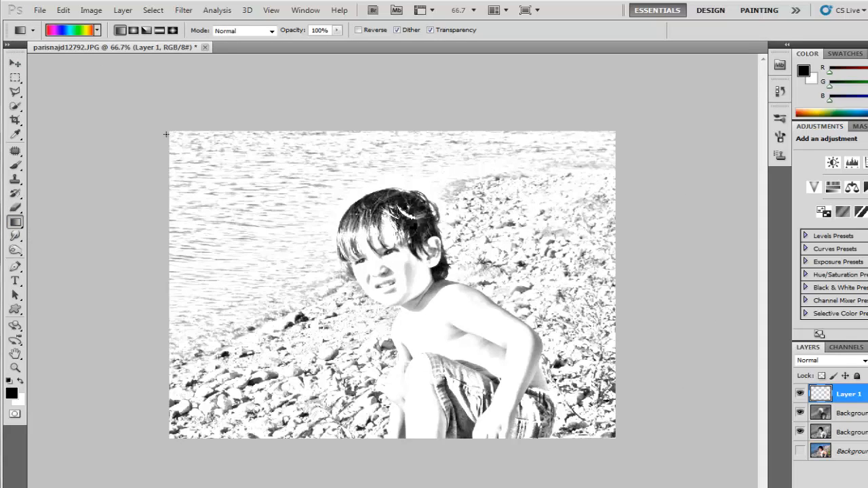
Drag a diagonal rainbow gradient across Layer 1 and open its blend mode list
left_click_drag(172, 133, 534, 348)
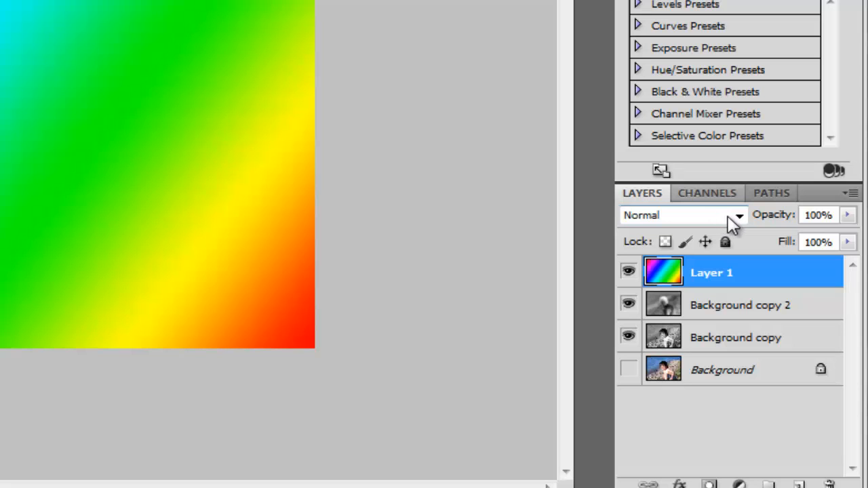
left_click(738, 215)
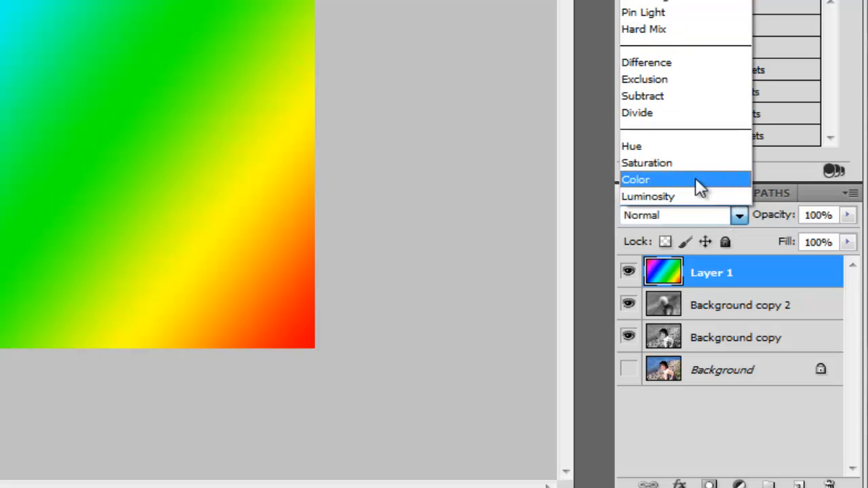
mouse_move(690, 185)
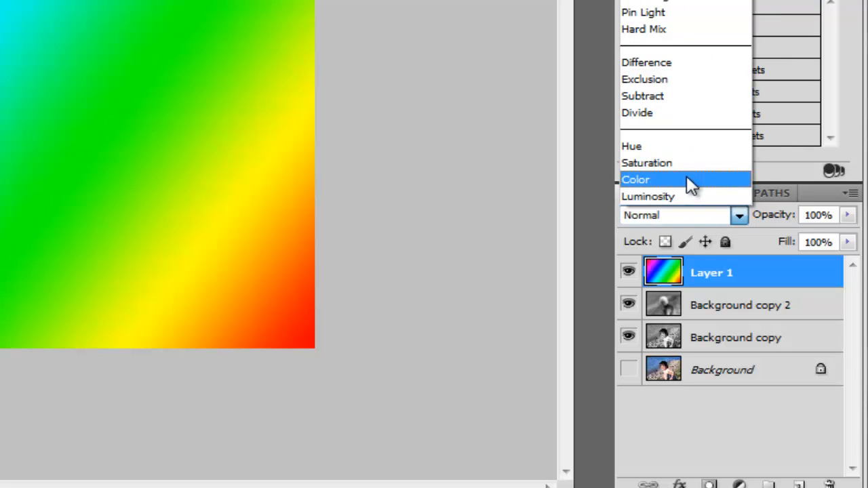